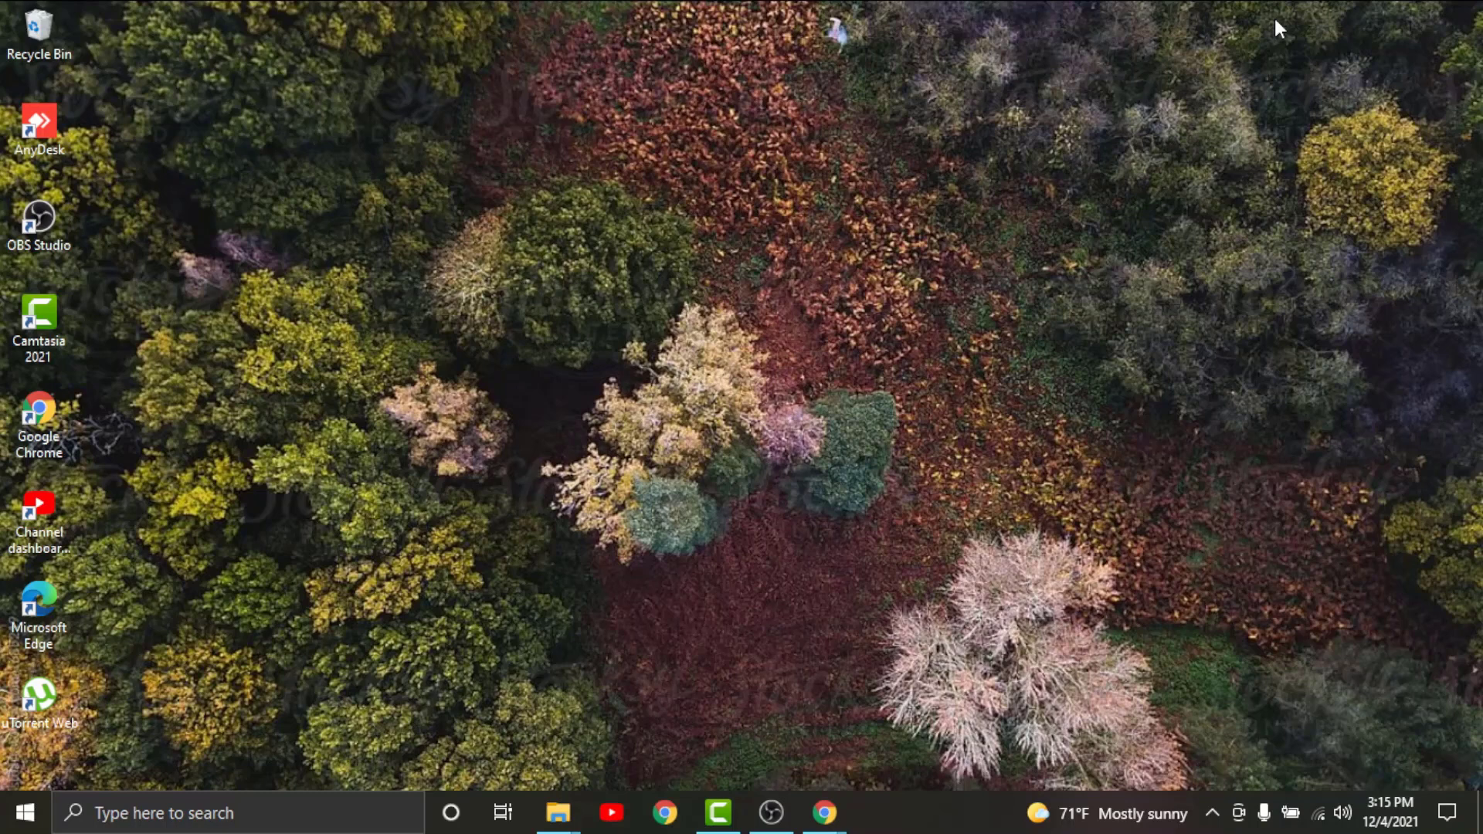
mouse_move(1196, 411)
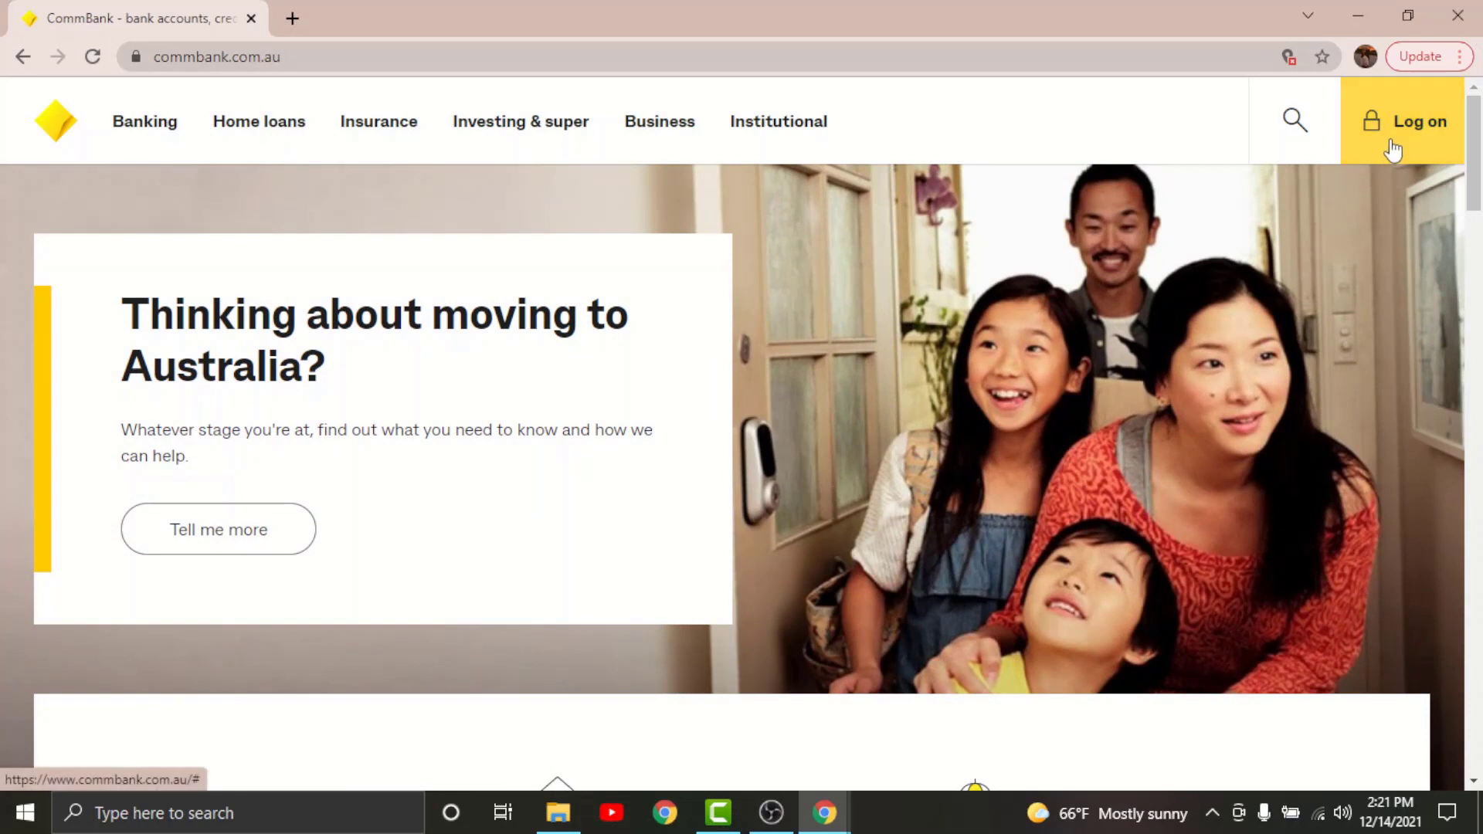
- Reach the NetBank log on page from the Log on panel at the top right
left_click(1420, 120)
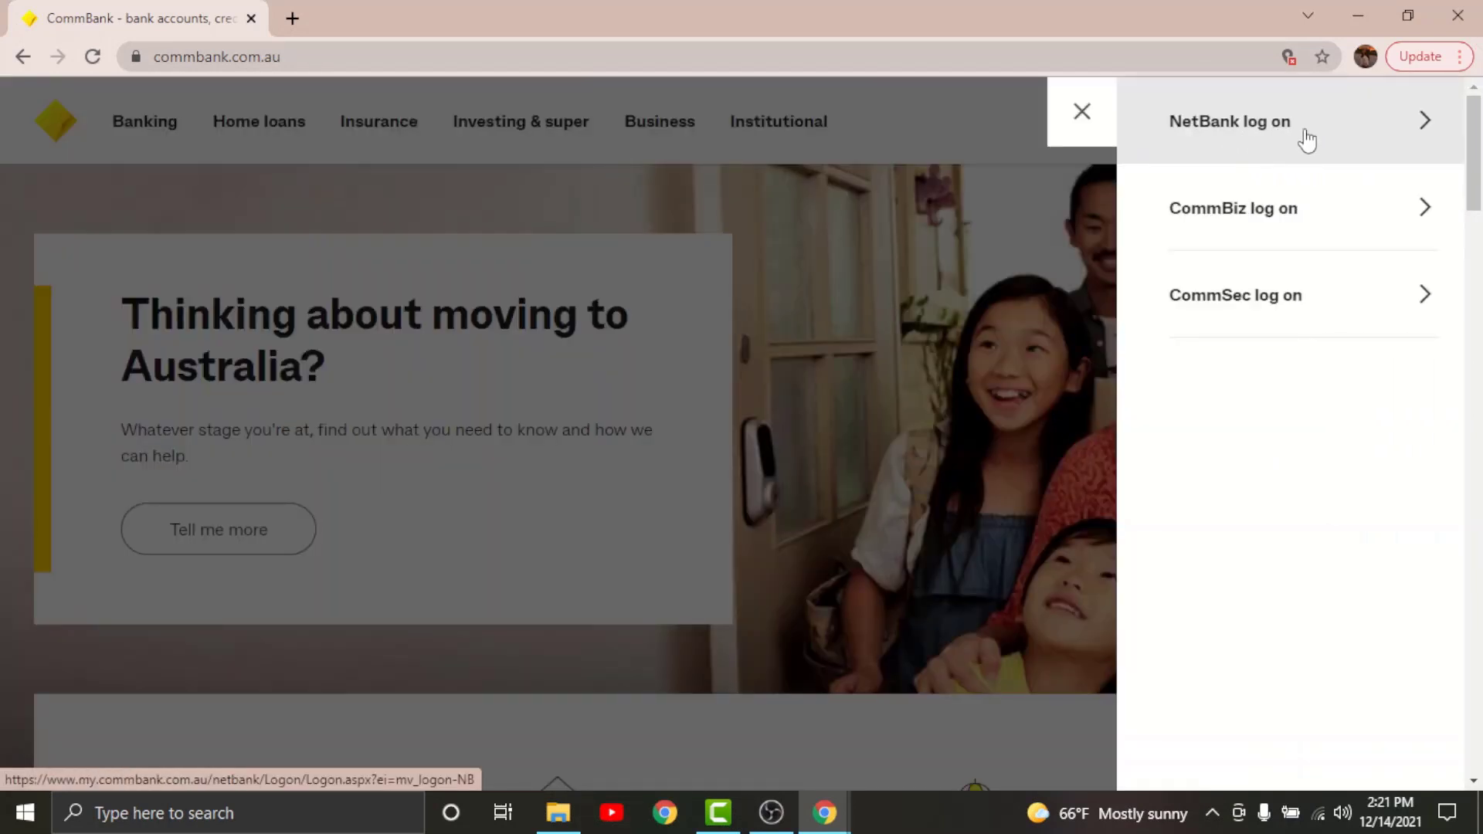
left_click(1230, 121)
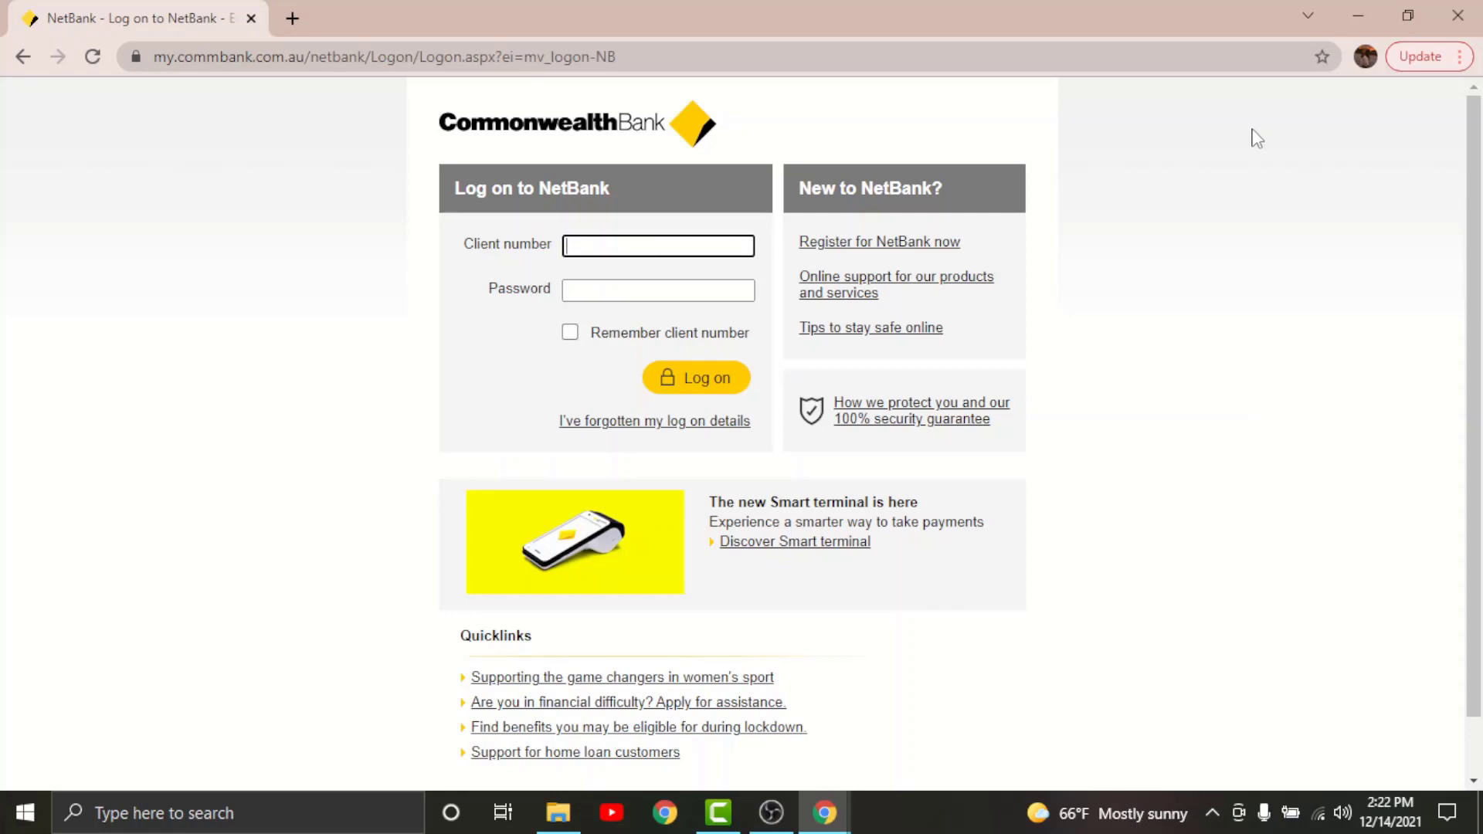
mouse_move(674, 184)
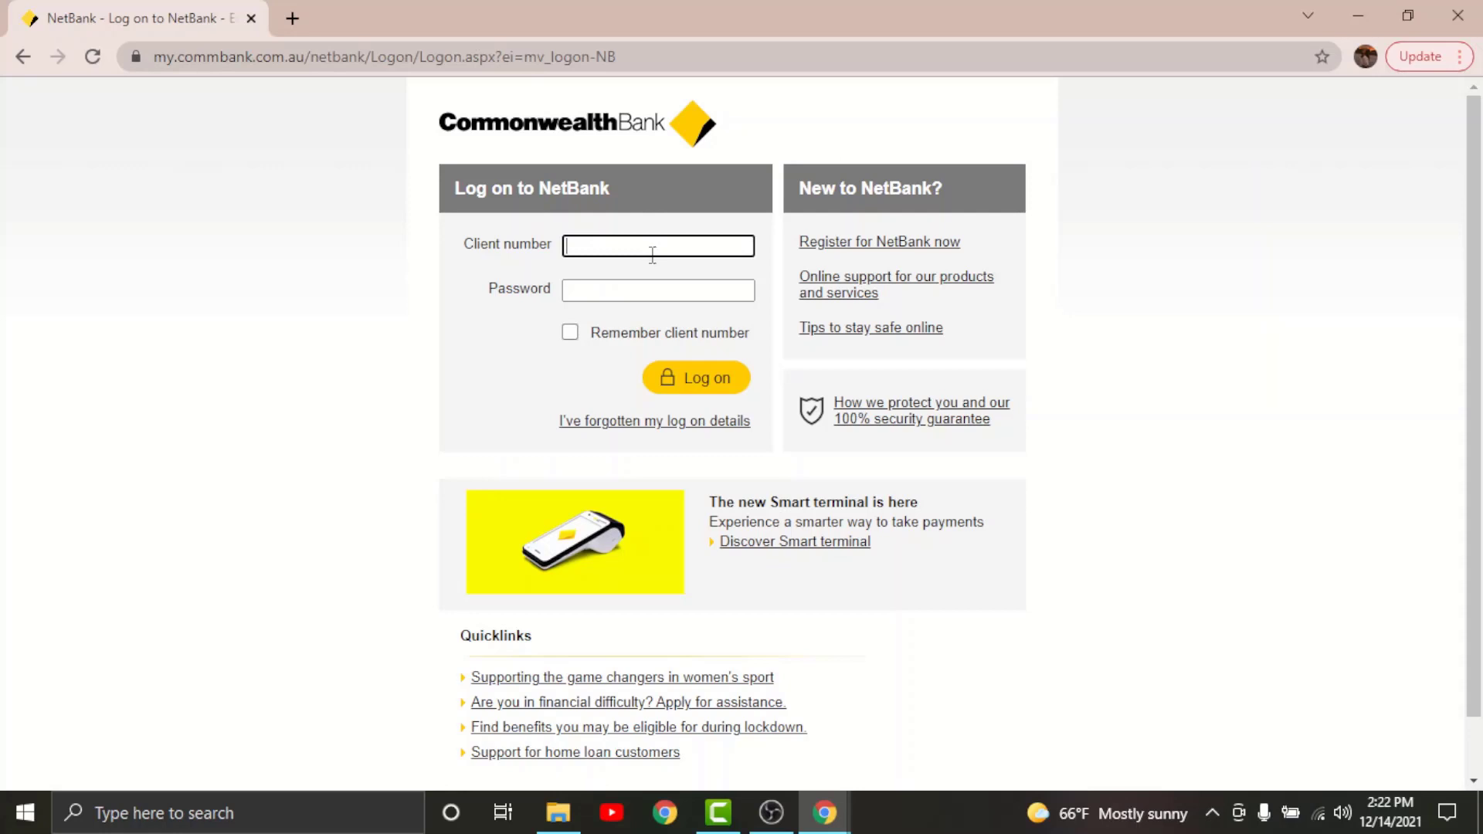
mouse_move(763, 282)
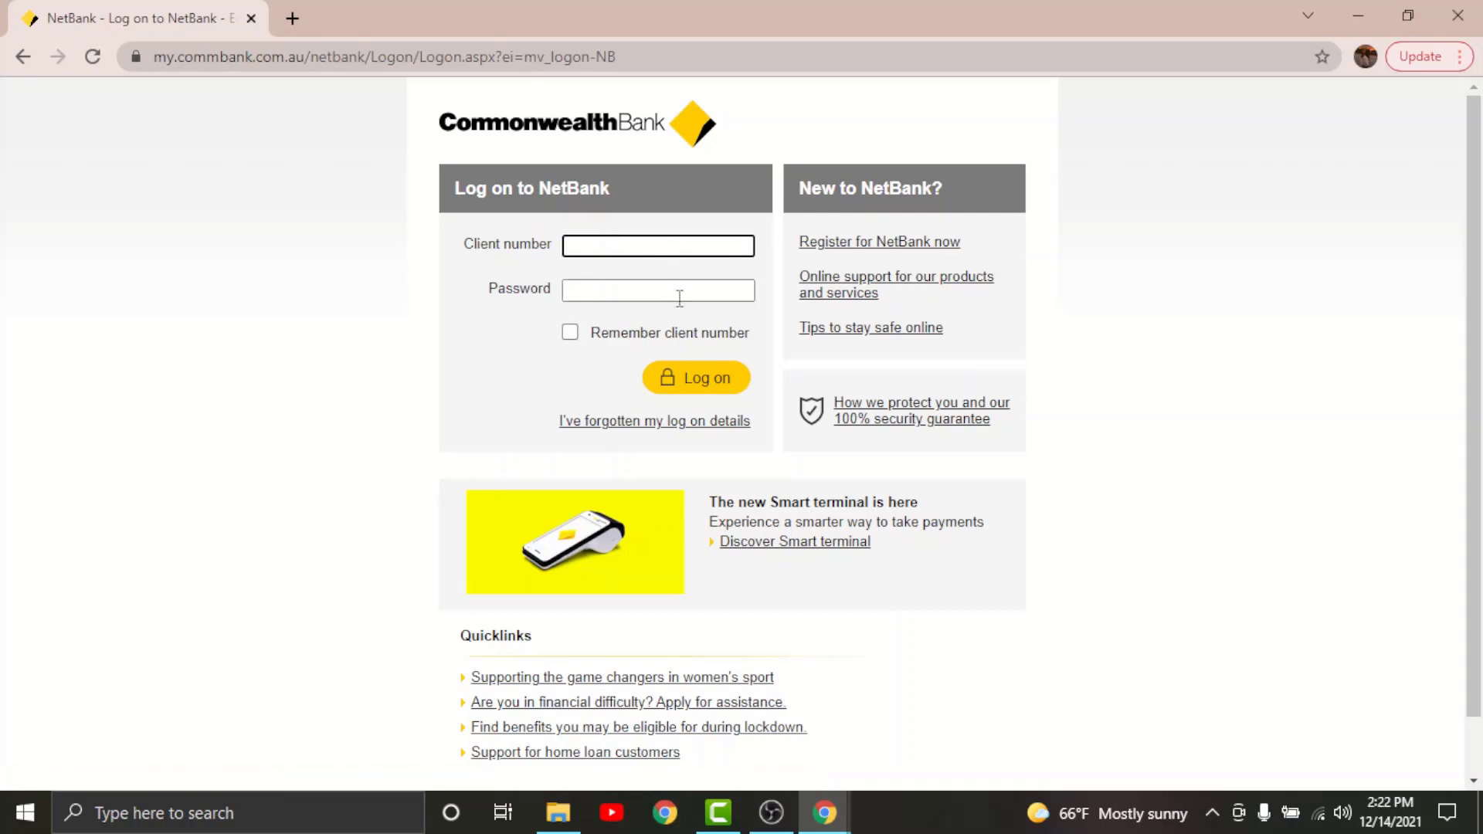
mouse_move(677, 280)
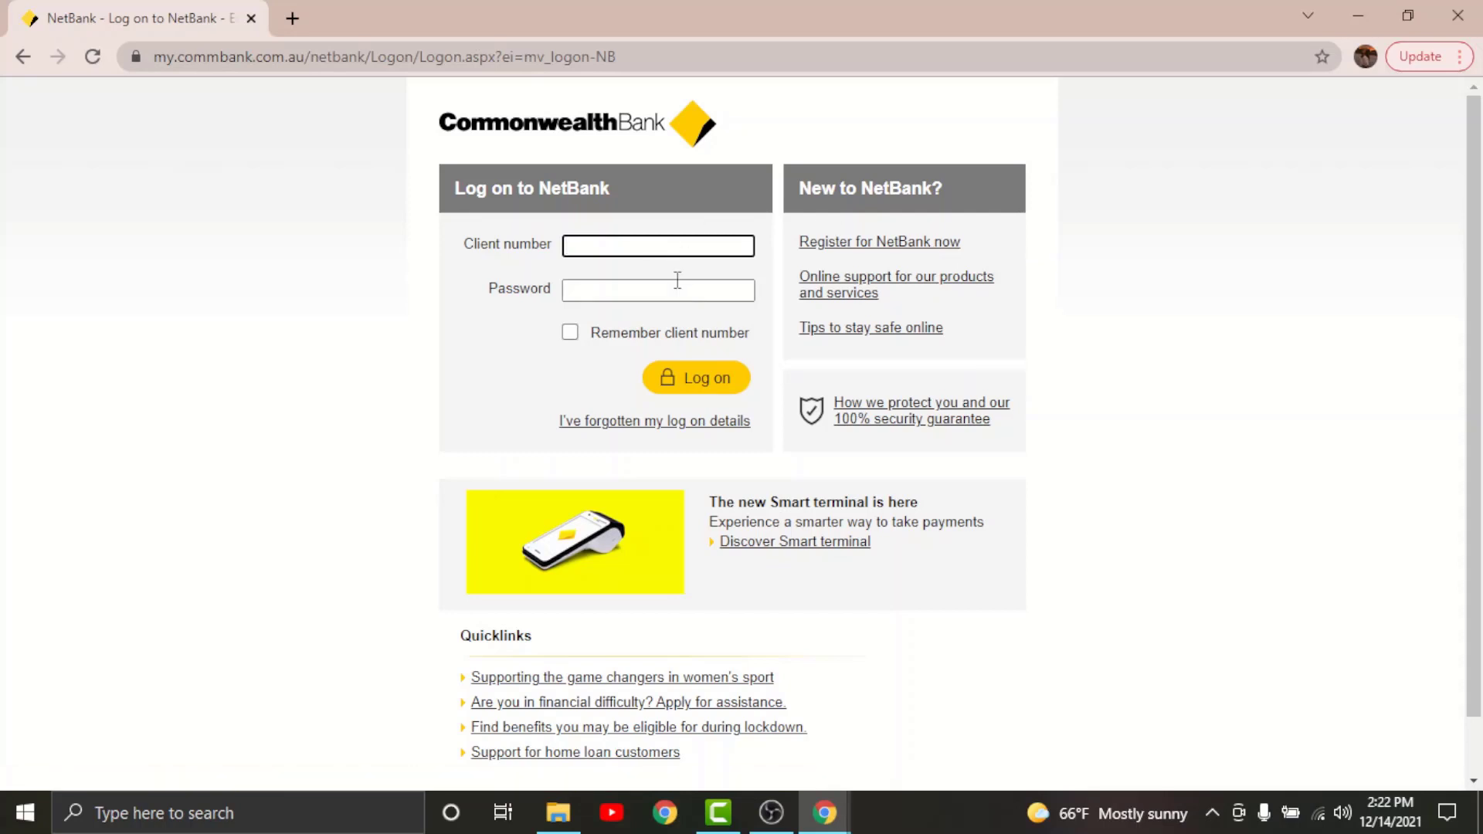
mouse_move(686, 246)
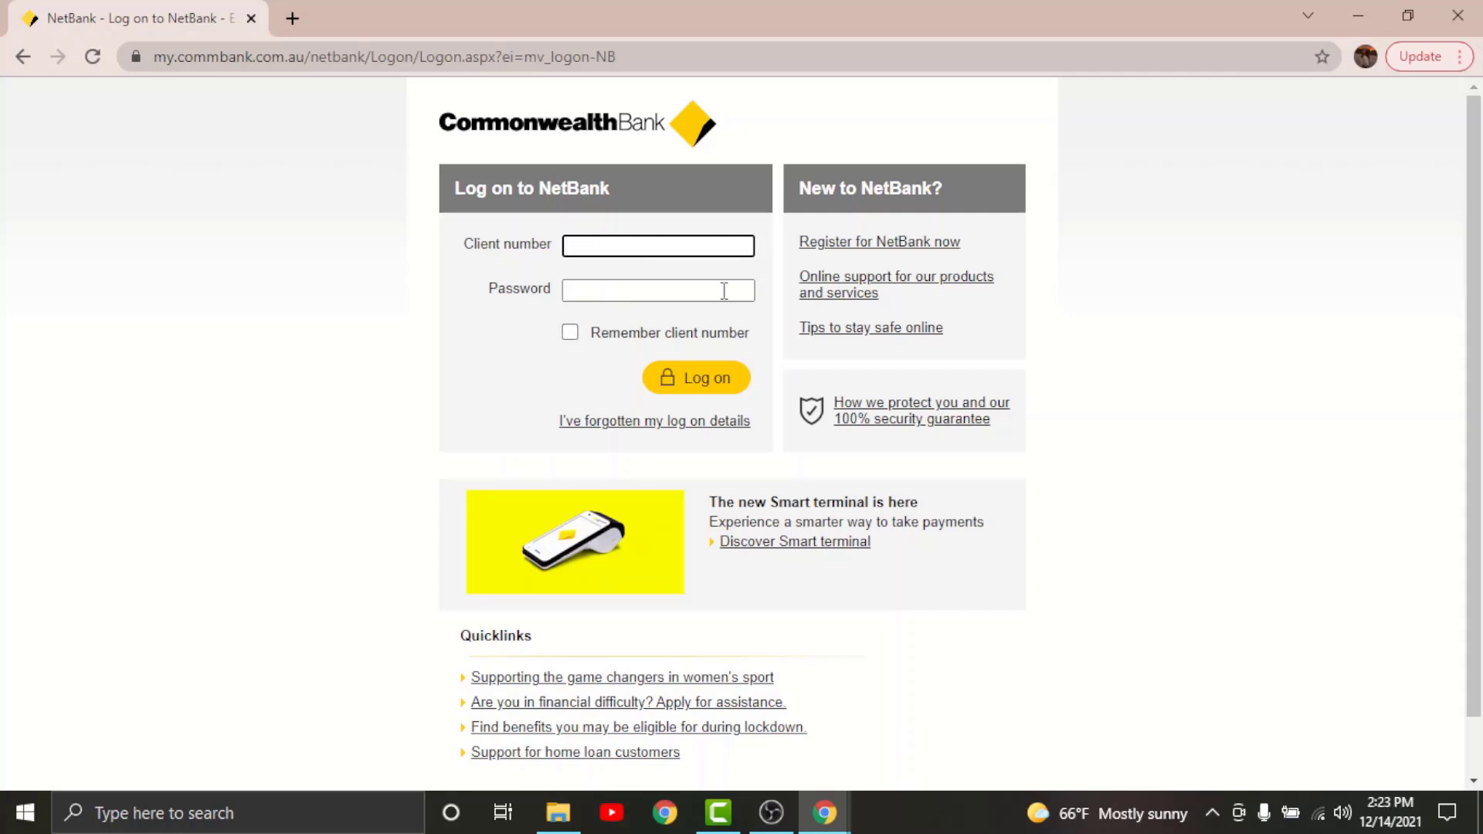
mouse_move(621, 429)
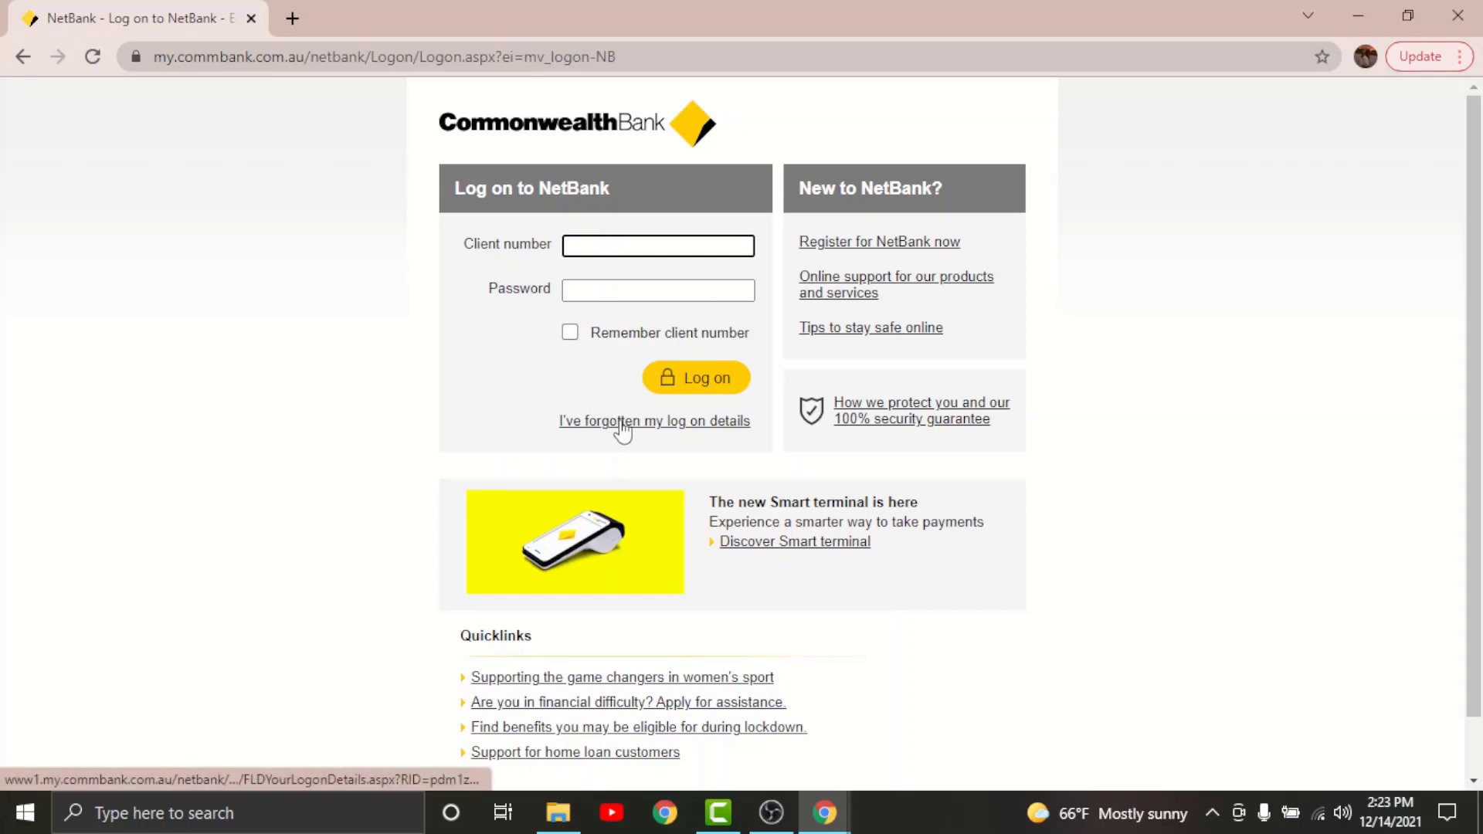
left_click(658, 245)
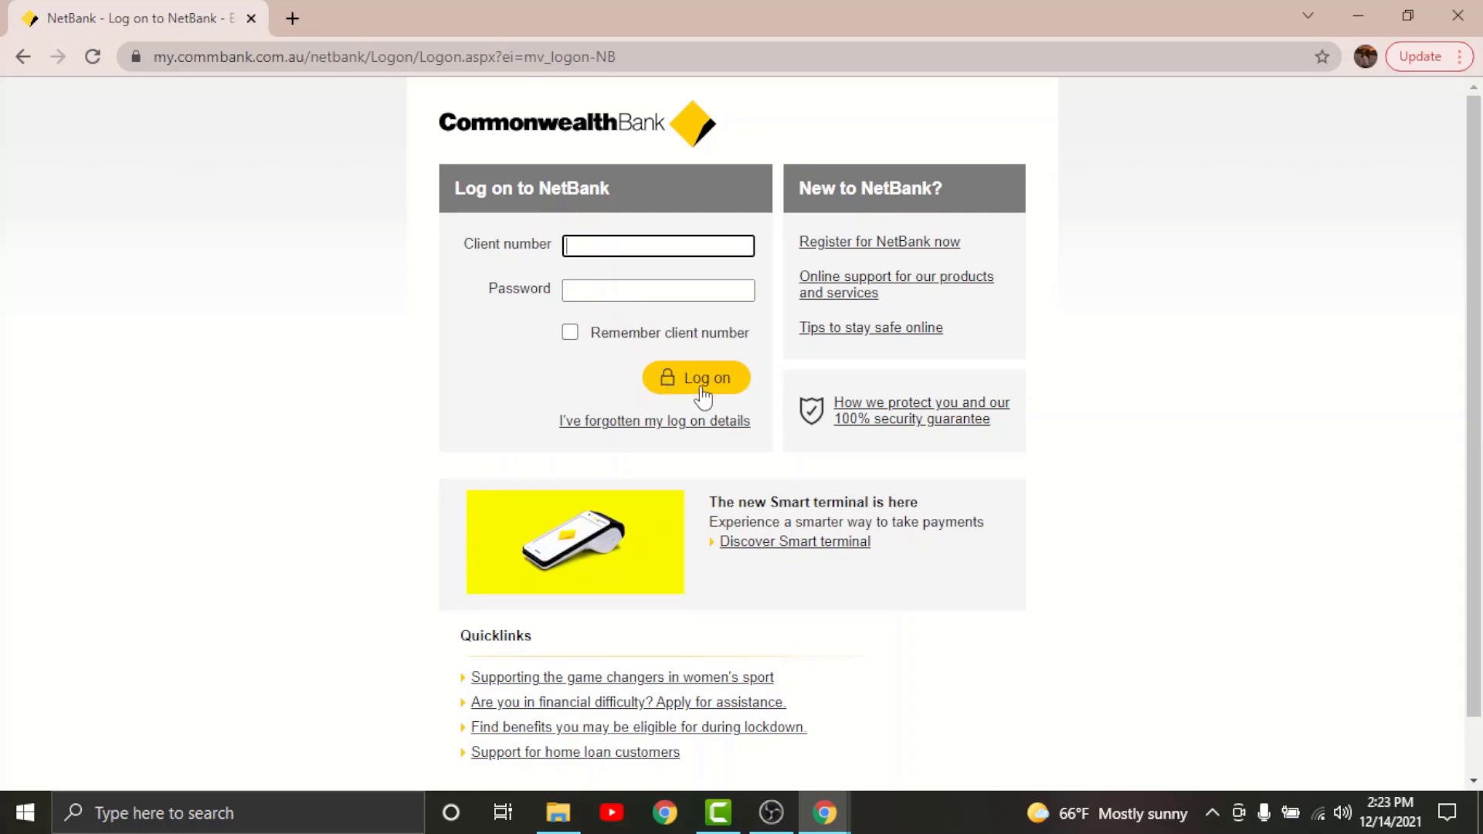
mouse_move(607, 164)
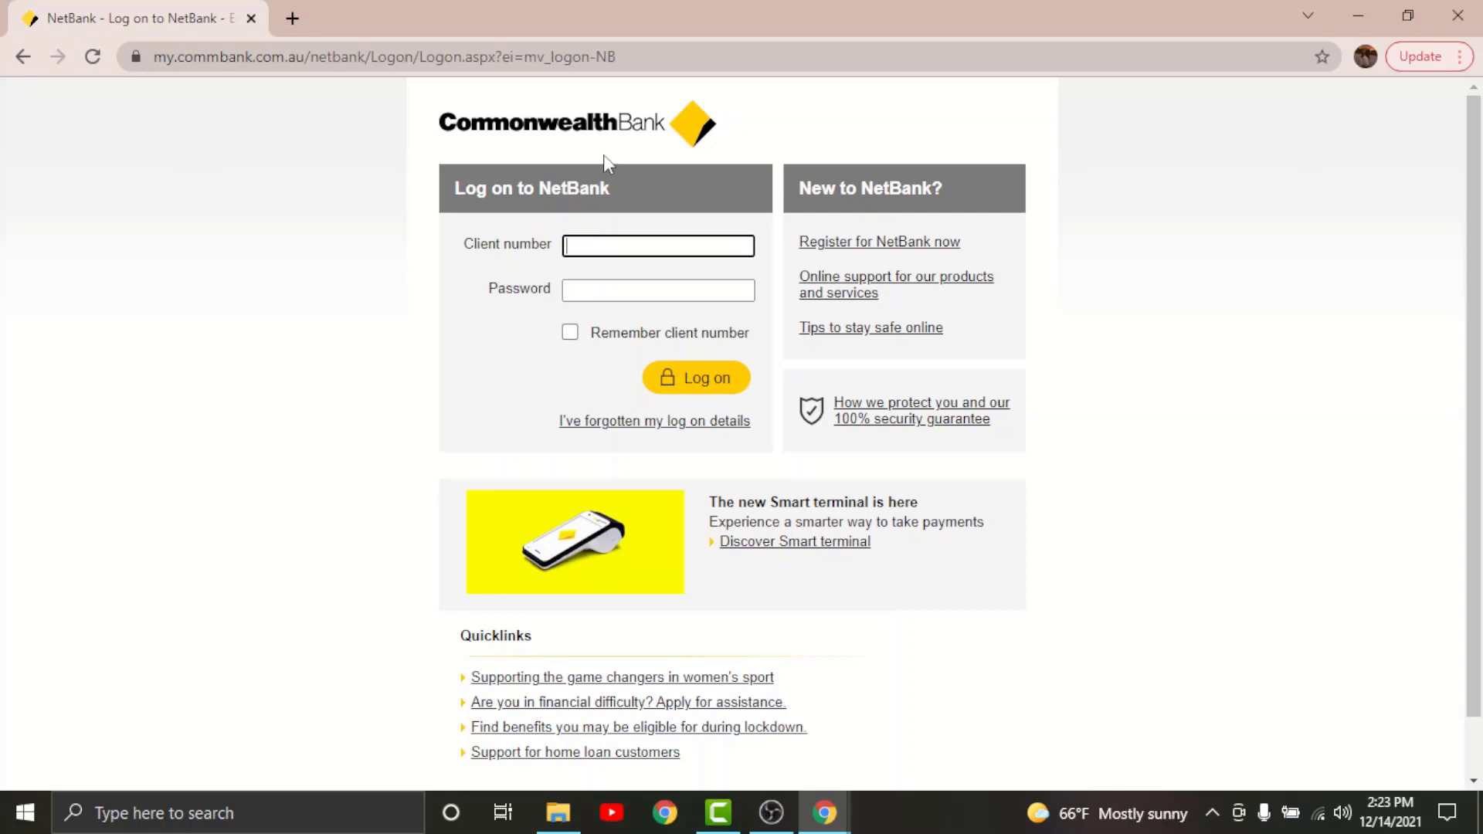
mouse_move(1165, 236)
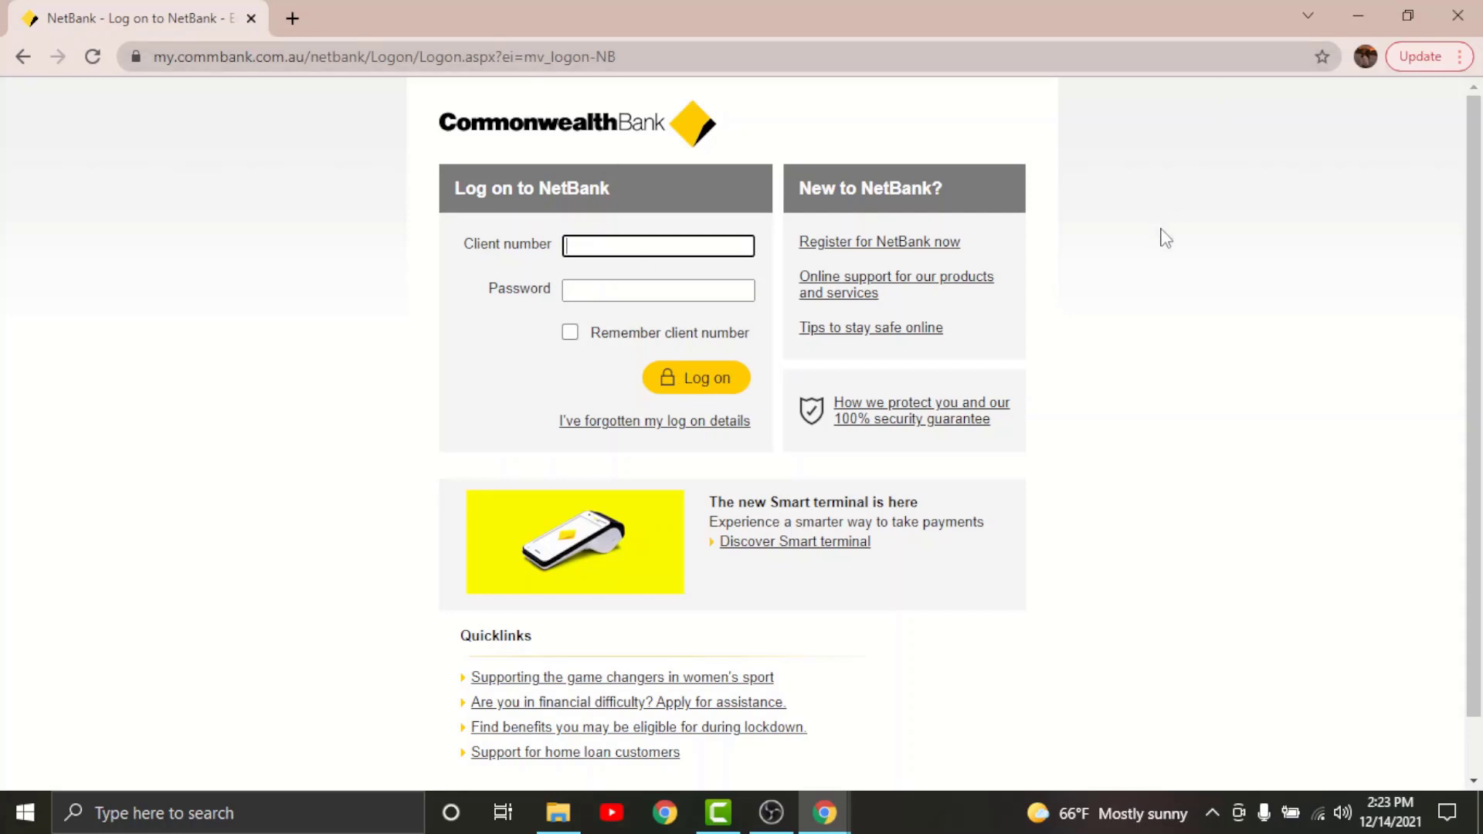